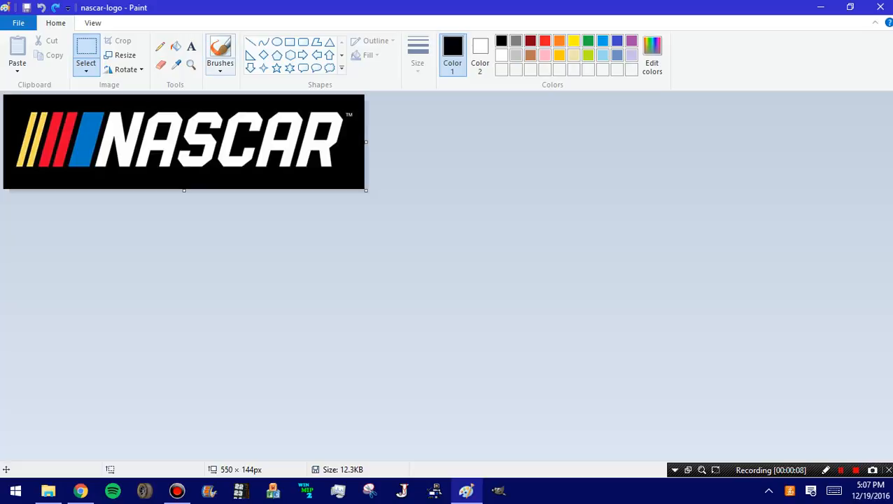
Paint over the old small NASCAR logo with the black brush until the canvas is solid black.
left_click(220, 50)
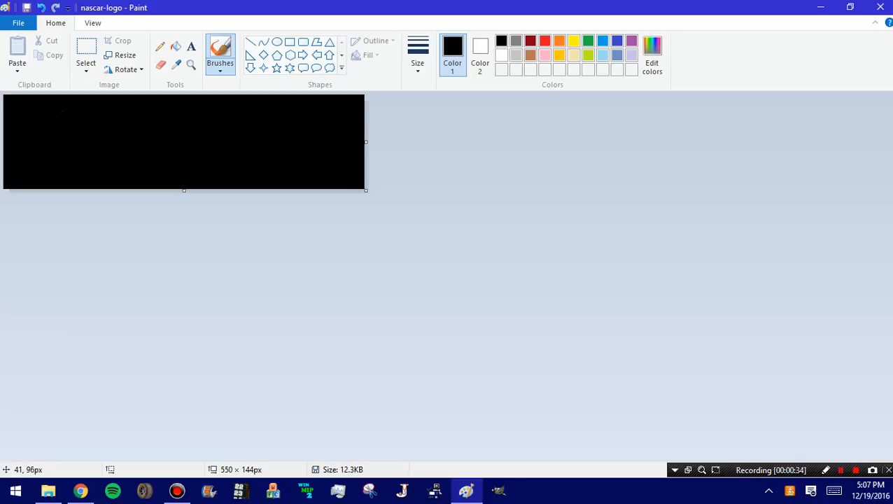
Paste the larger nascar_logo picture from the NASCAR Logo folder, enlarging the canvas.
left_click(17, 63)
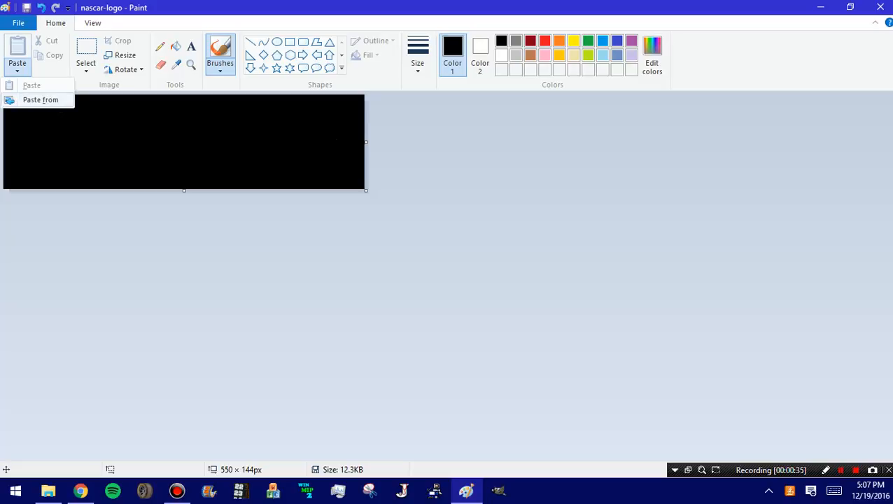
left_click(40, 99)
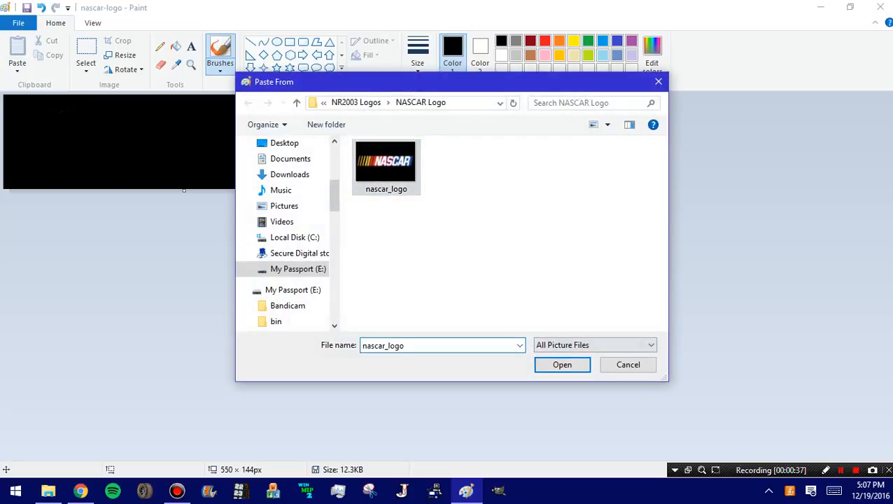
left_click(563, 364)
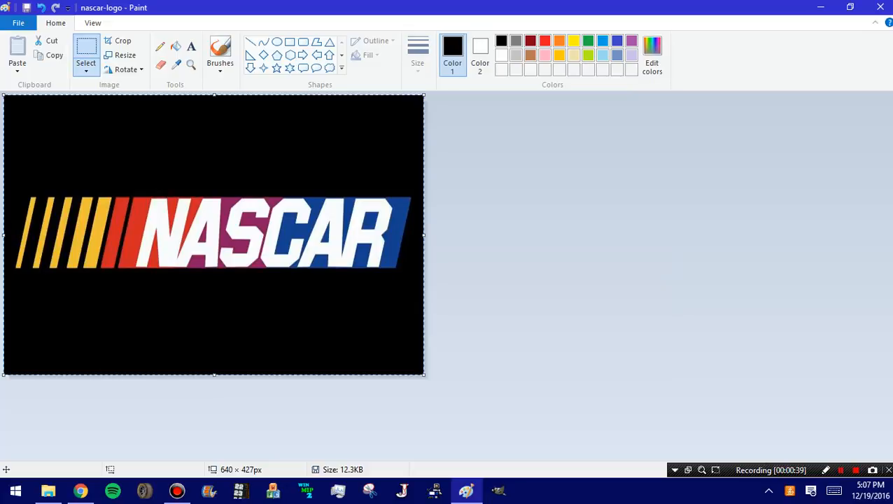